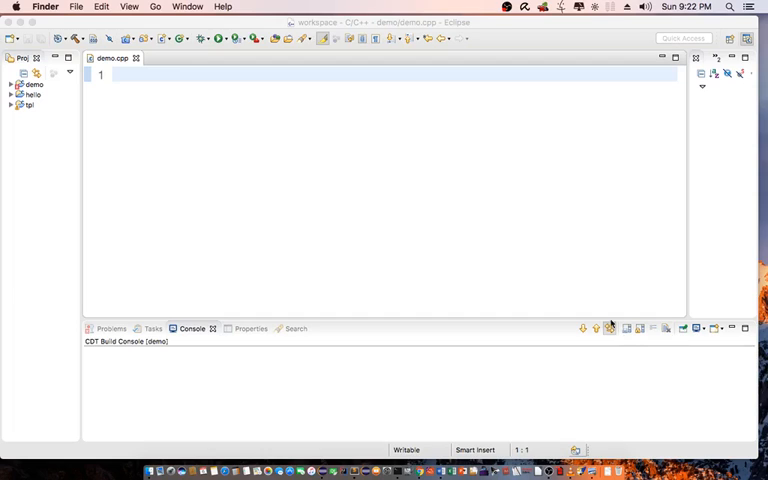
mouse_move(208, 98)
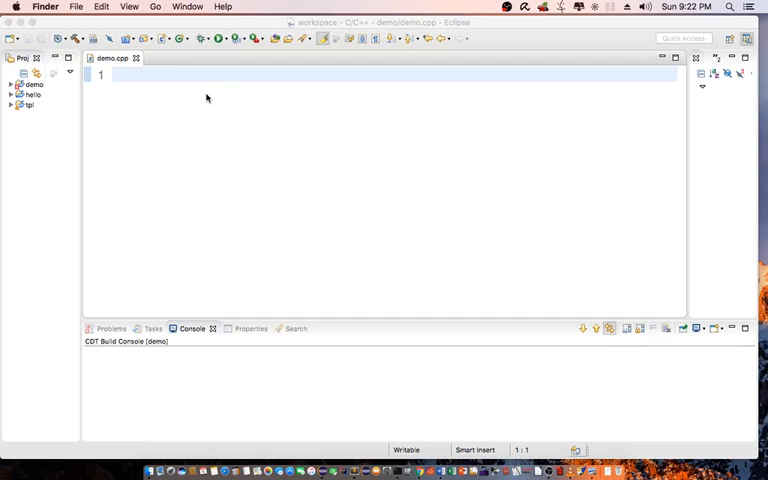
mouse_move(198, 92)
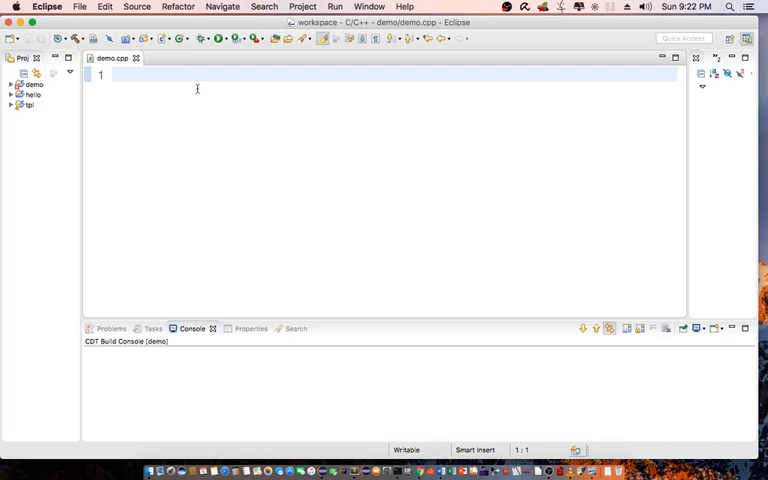
- Add #include<iostream> and using namespace std; at the top of demo.cpp
type("#include<>")
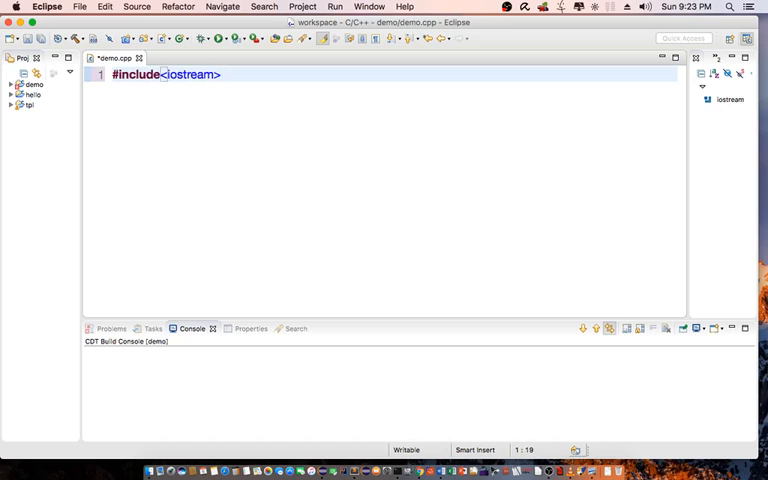
type("using na")
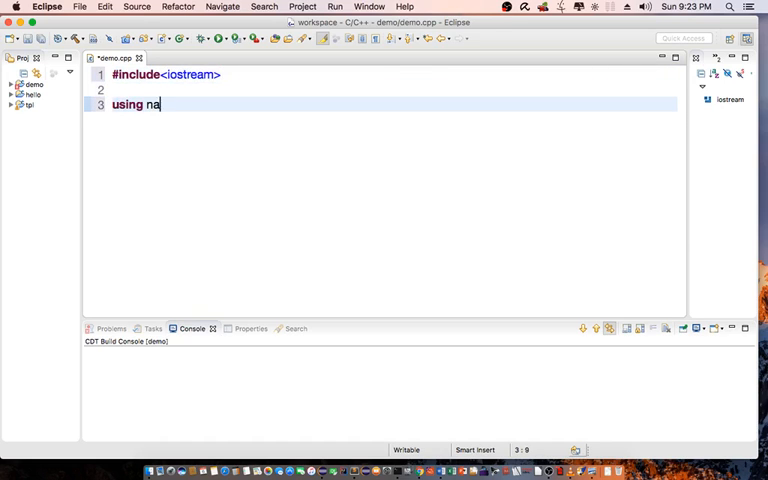
type("mespace std;")
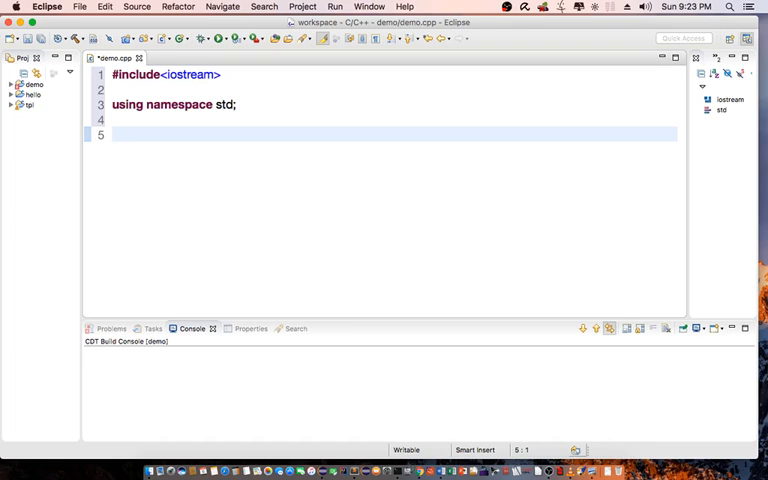
- Declare the prototypes void increment(); and void decrement();
type("void in")
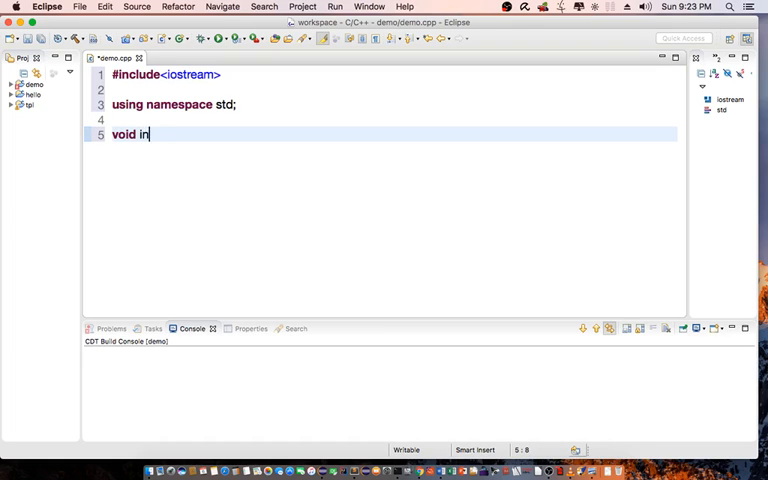
type("crement();")
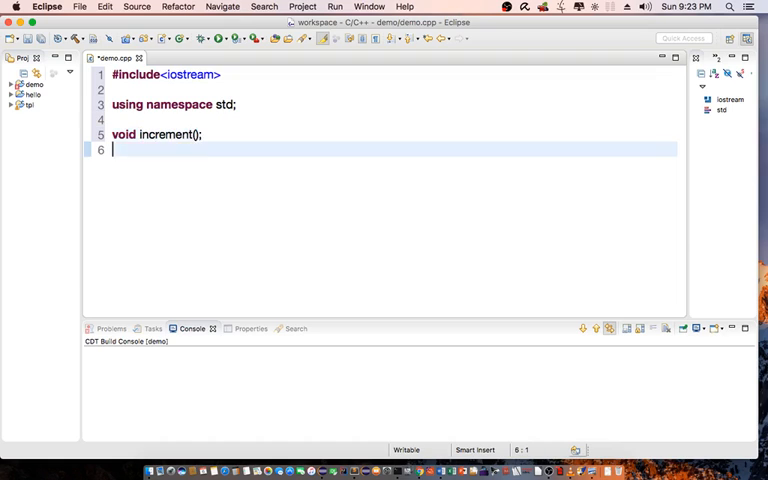
type("void decrement();")
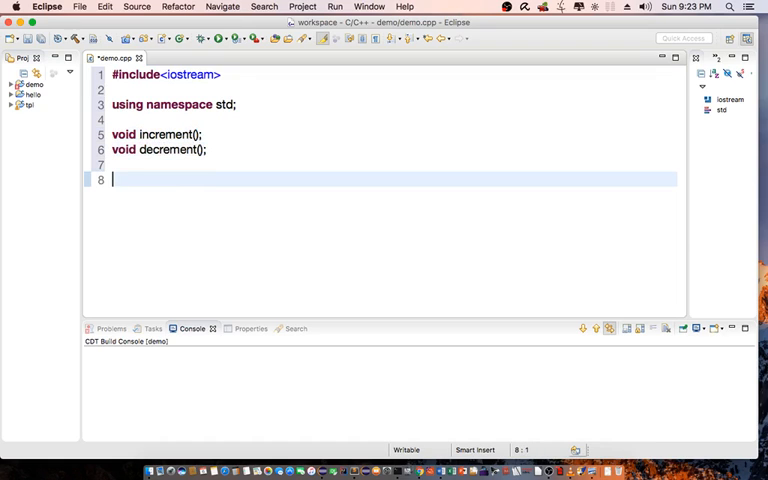
type("v")
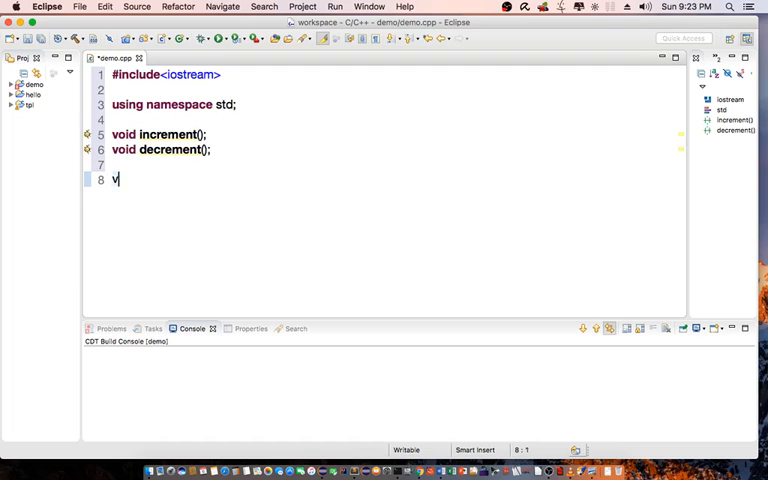
type("oid")
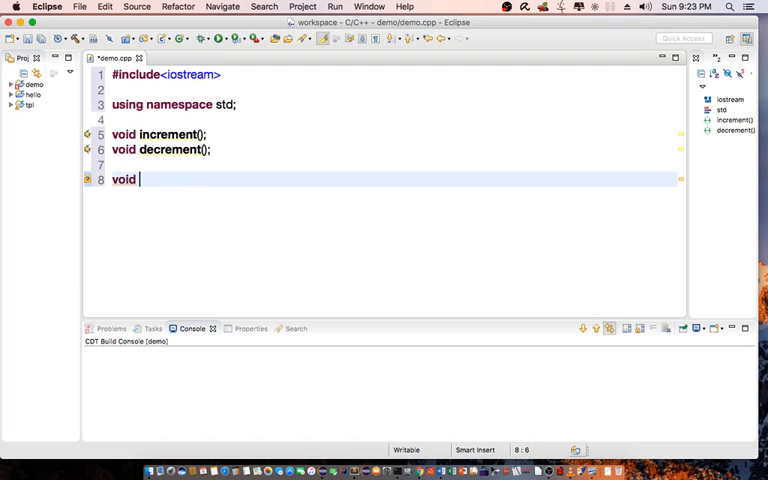
- Define increment() with static int value1, value1 += 1 and a cout line printing the value with endl
type("increment(")
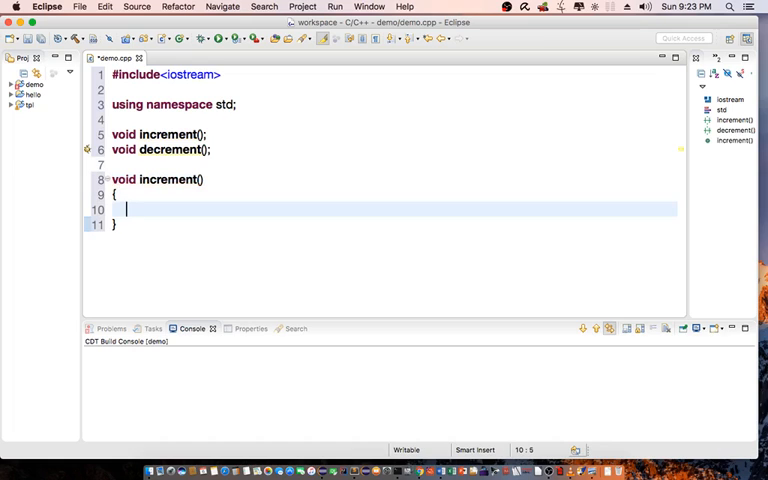
type("static in")
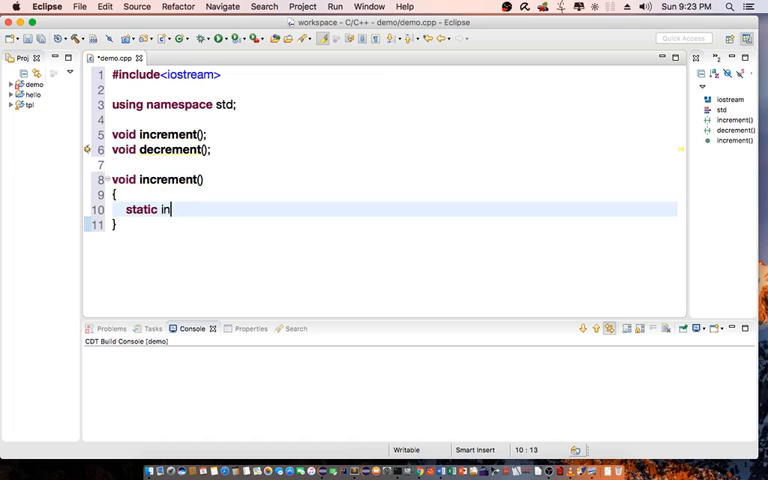
type("t value1;")
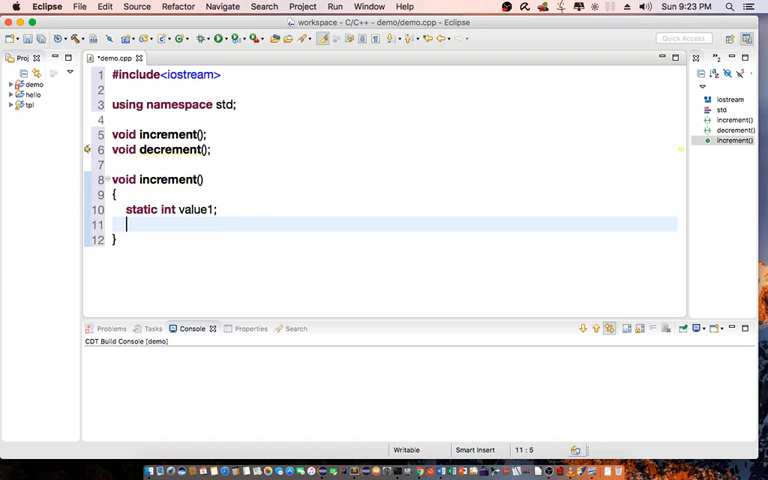
type("value1 += 1;")
type("c")
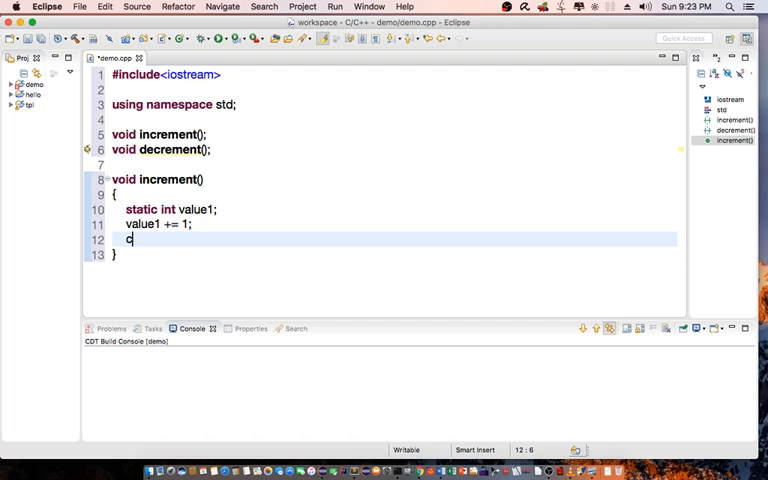
type("out << \"incr. value = \" << value1 << e")
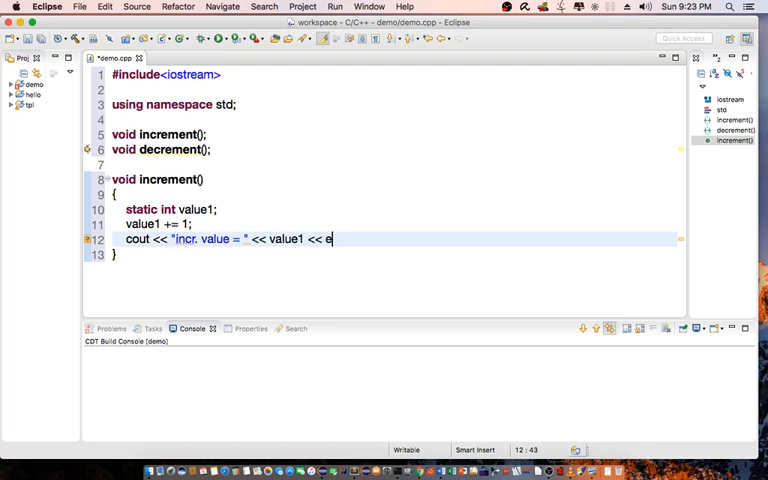
type("ndl;")
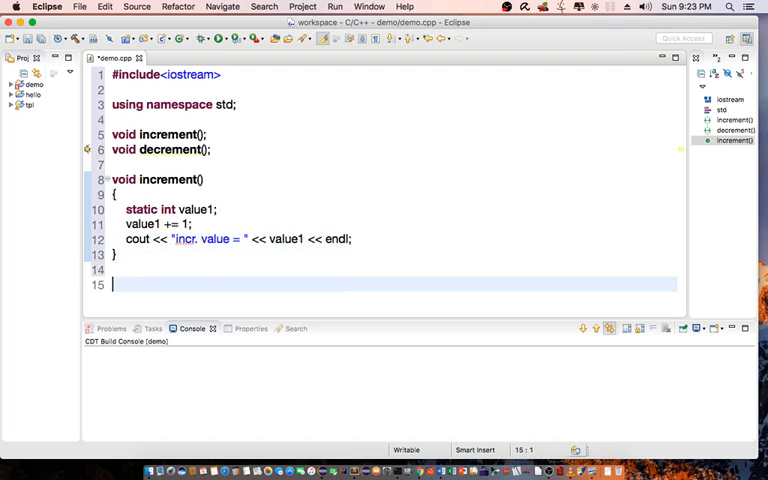
type("void")
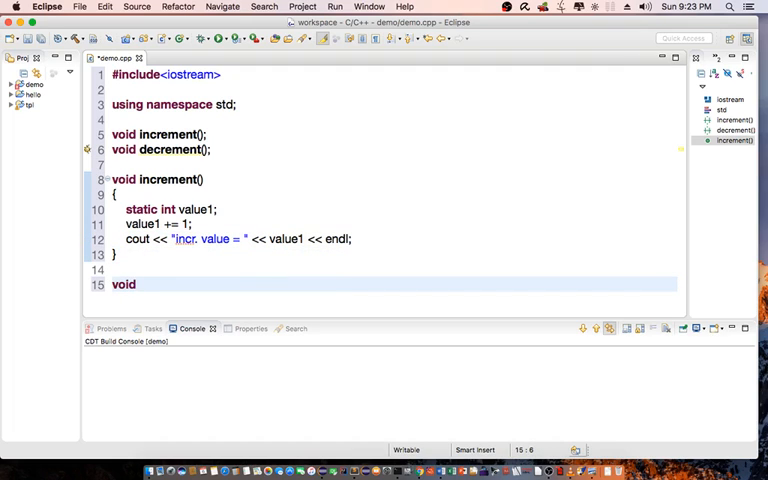
- Define decrement() with static int value2 and its update statement
type("decrement()")
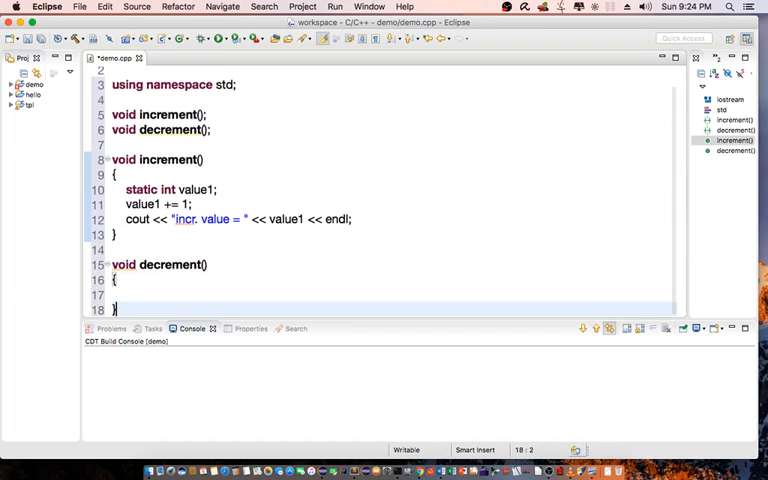
type("static int value")
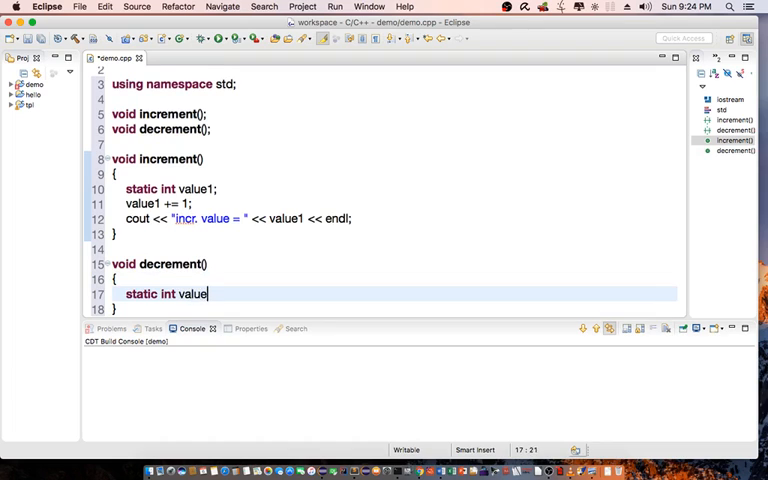
type("2;")
type("value2")
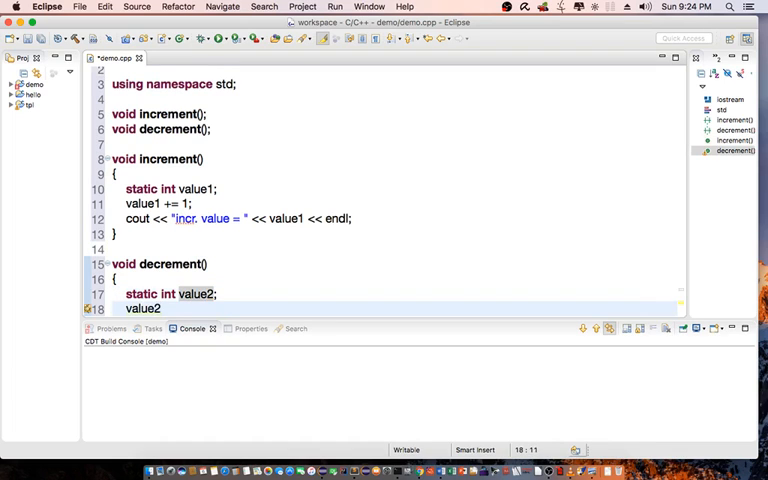
type("+= 1")
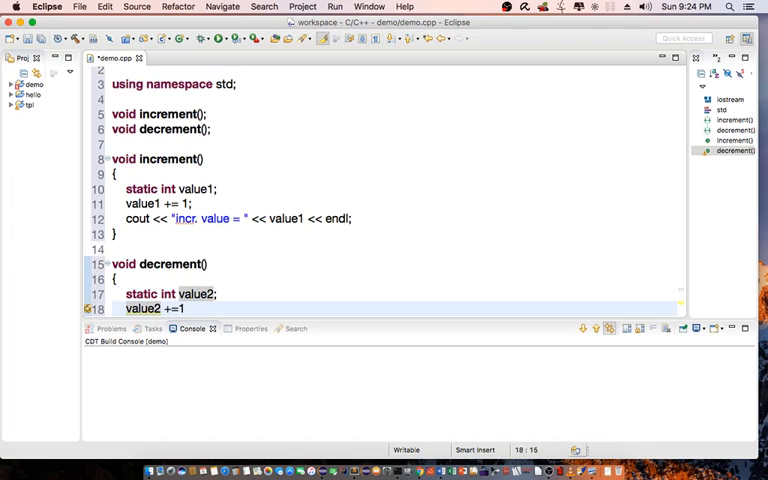
type(";")
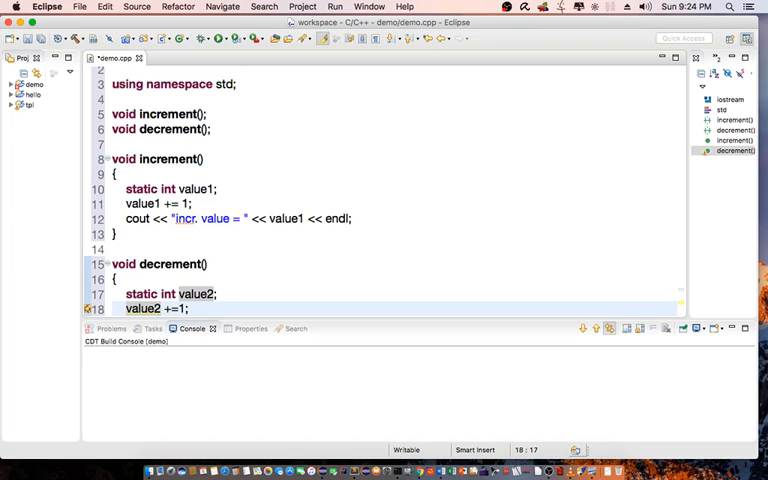
- Print "decrement value =" followed by value2 and endl, closing the function
type("cout <<")
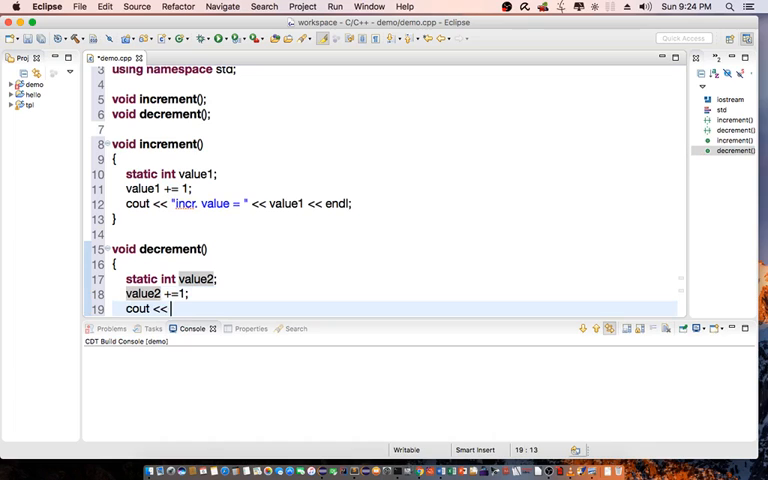
type("\"de\"")
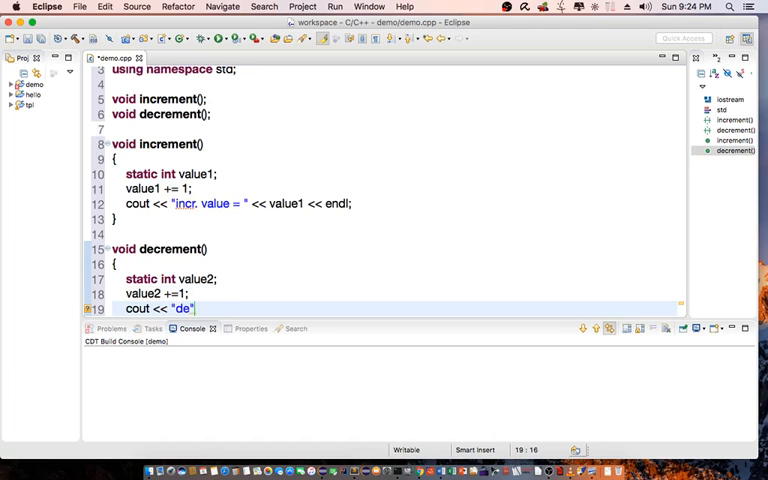
type("crement value")
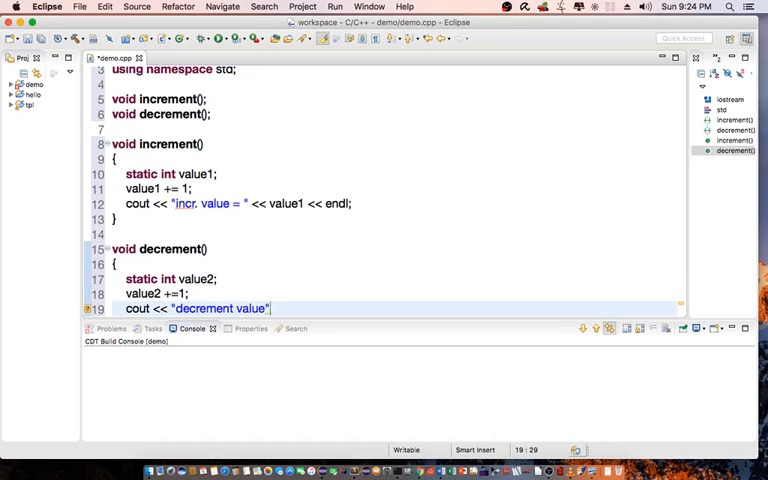
left_click(172, 292)
type("-")
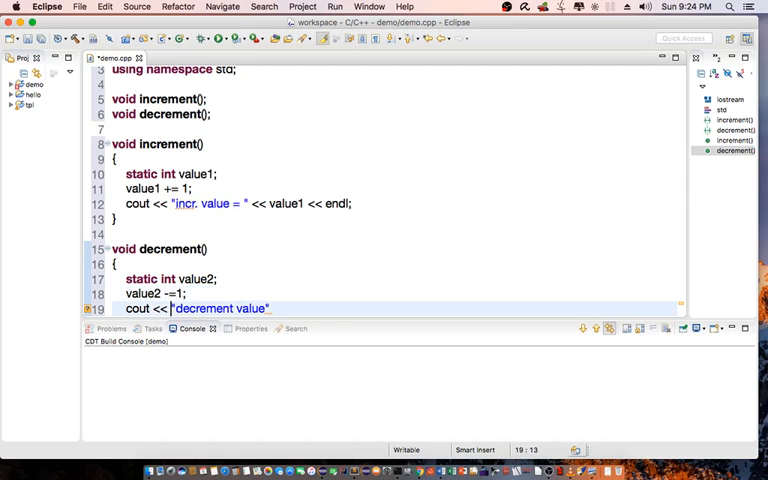
left_click(258, 308)
type(" =")
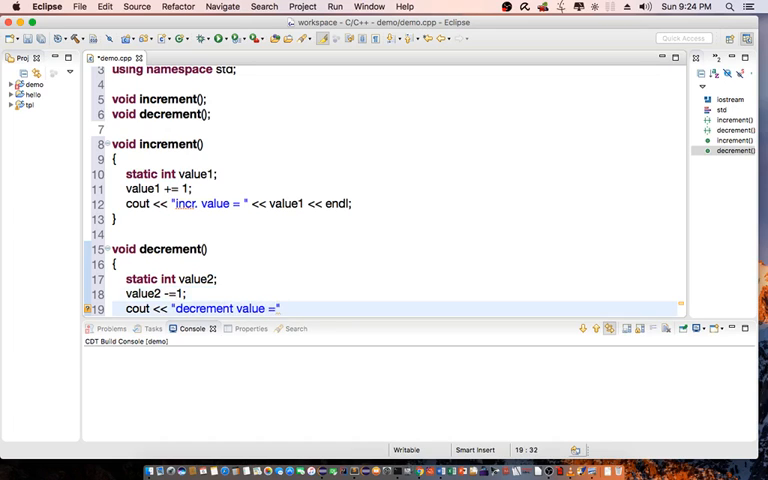
type("<< value2 << endl;")
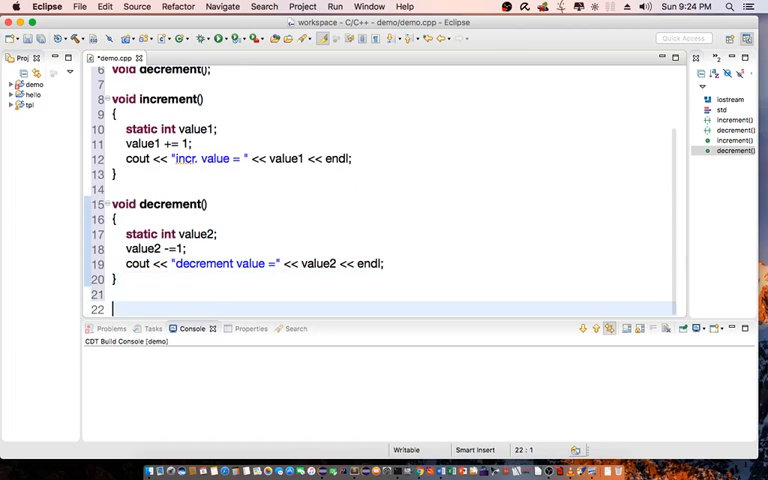
- Add int main(void) containing a while (x < 10) loop
type("int")
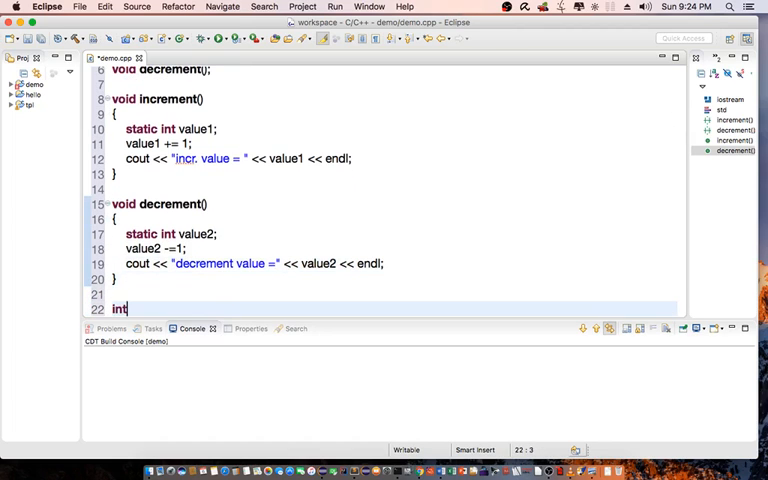
type("main(void")
type("{")
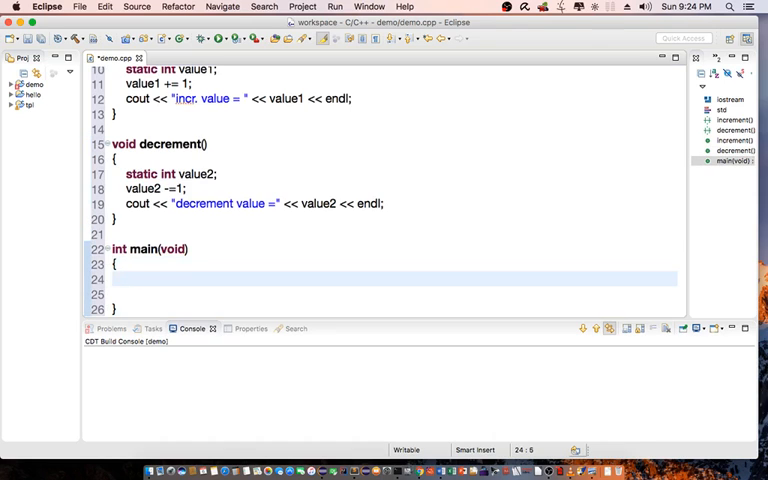
type("while(x")
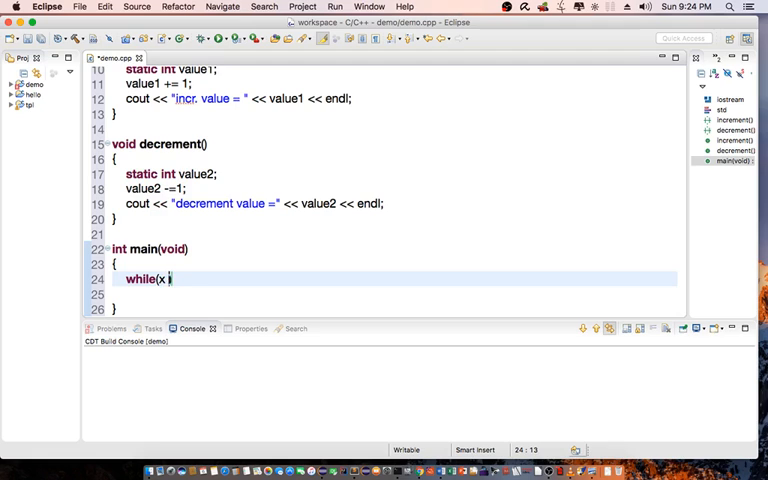
type("< 10)")
type("{")
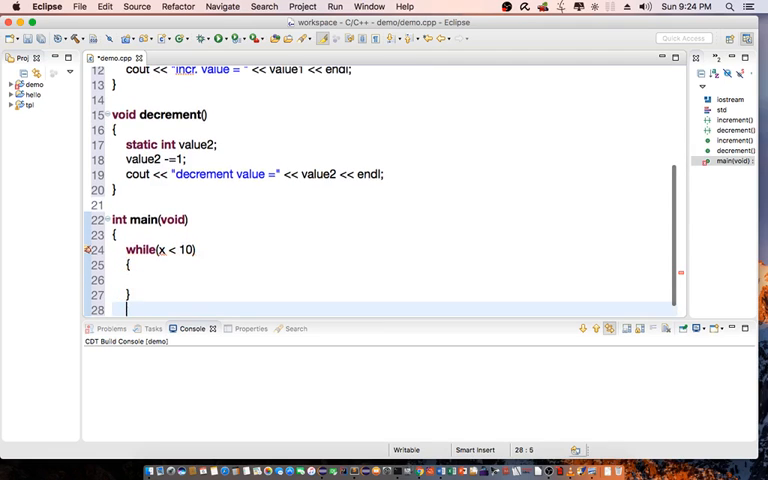
- Fill the loop with x++, increment() and decrement(), and declare int x = 0 before it
type("x++")
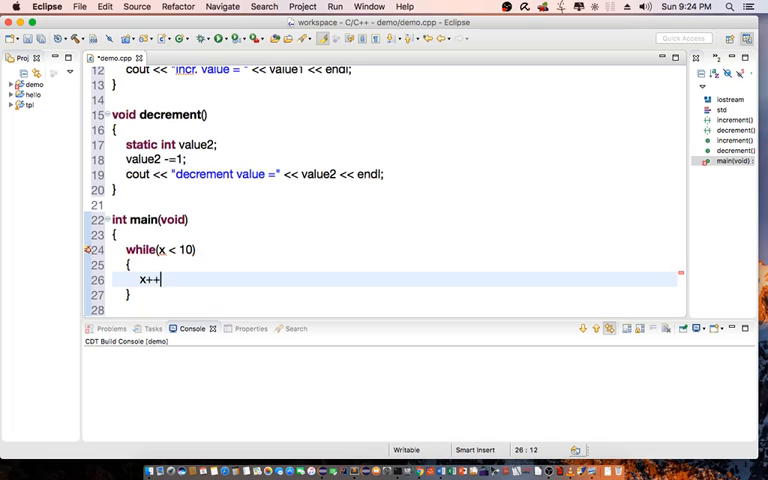
type("increment();")
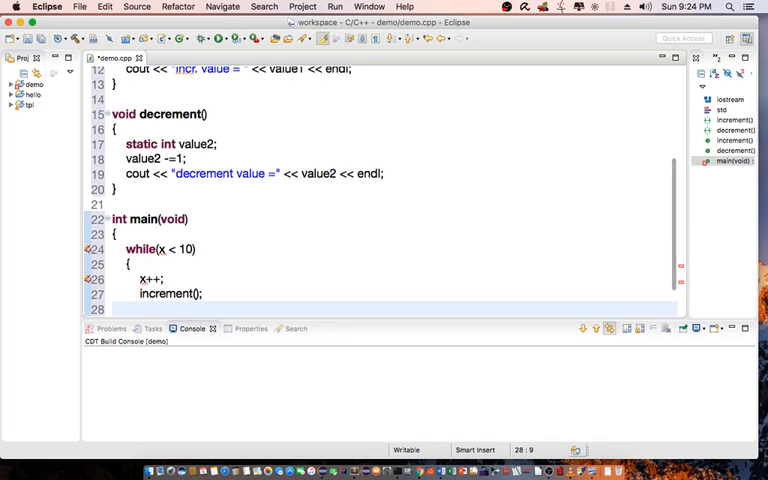
type("decrement()")
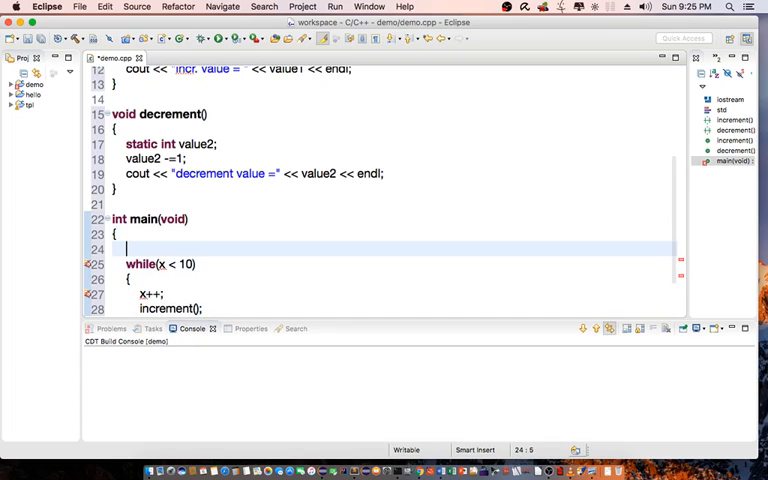
type("int x = 0;")
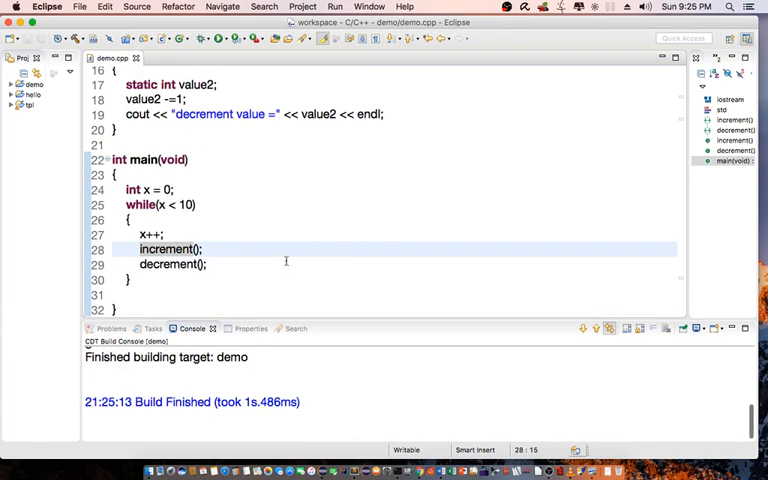
mouse_move(400, 470)
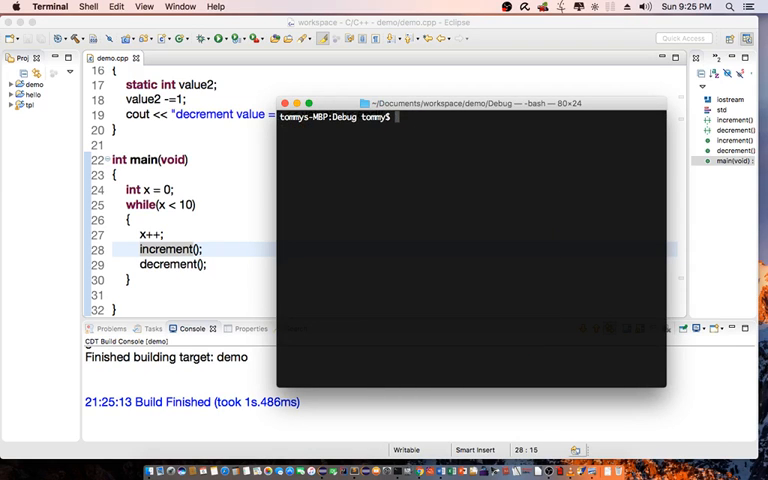
- Run ./demo from the project's Debug folder in Terminal
type("./demo")
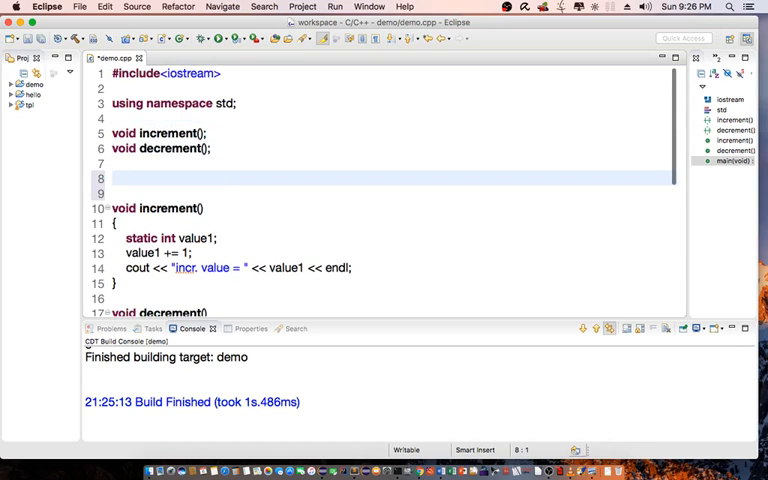
- Declare global int value1, value2, comment out the static locals, and rerun ./demo in Terminal
type("int v")
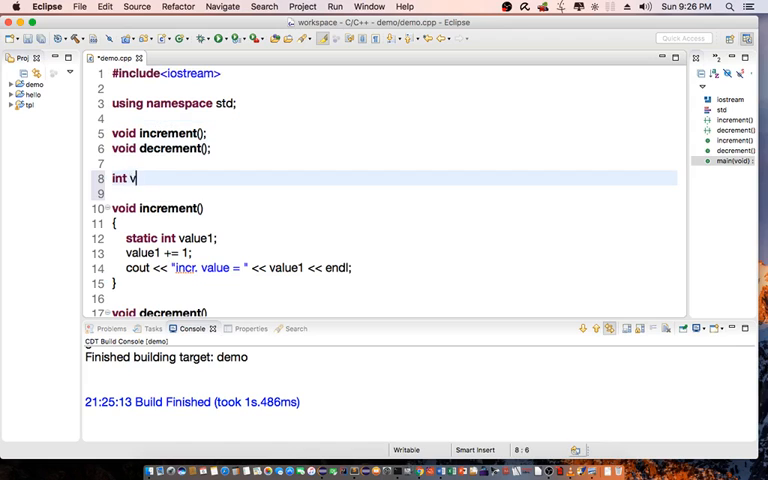
type("alue1,")
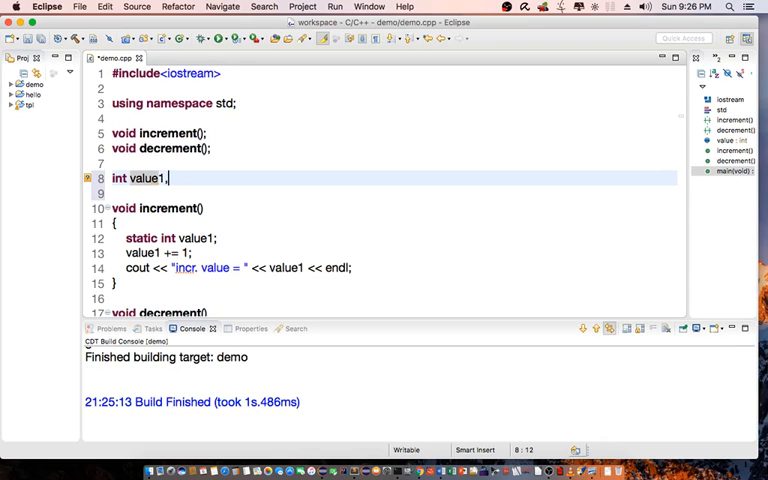
type("value2;")
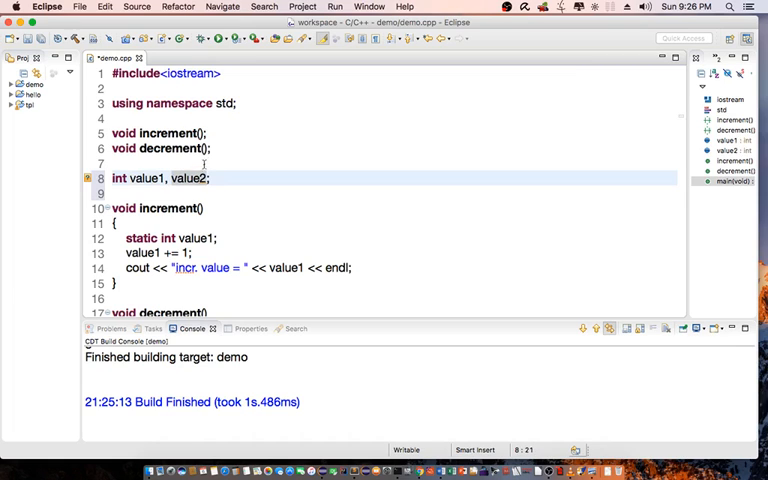
scroll("down", 3)
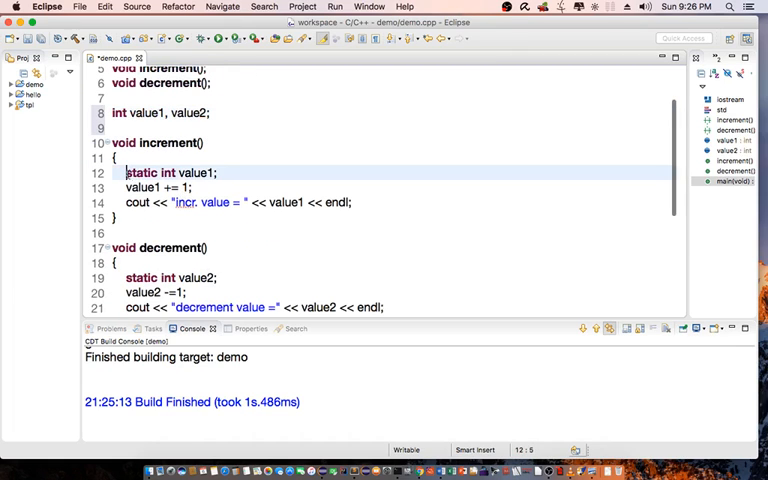
type("//")
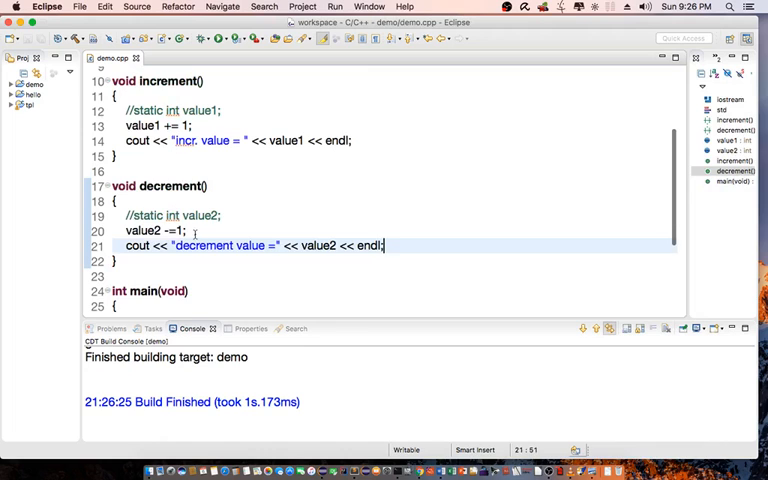
mouse_move(398, 470)
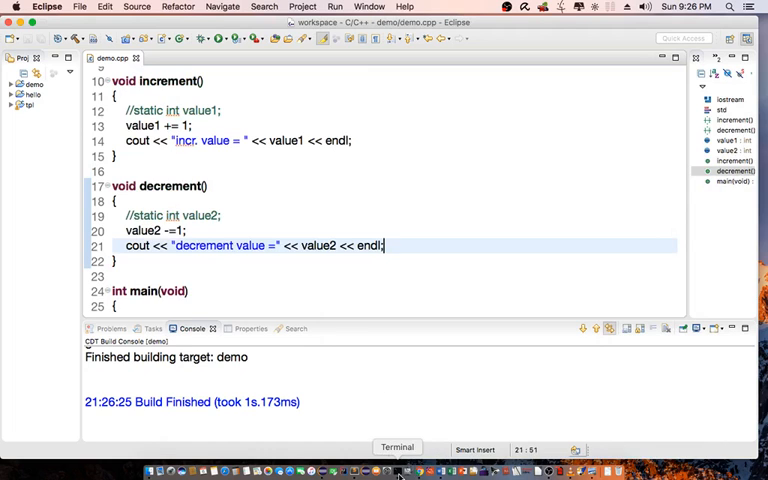
left_click(396, 448)
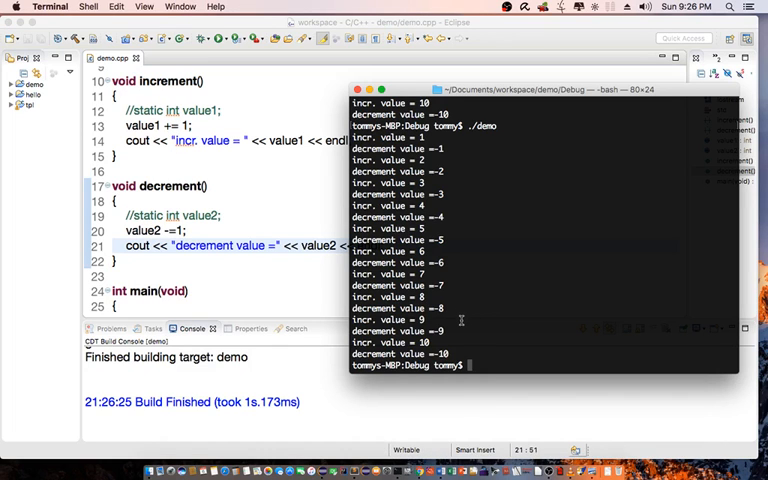